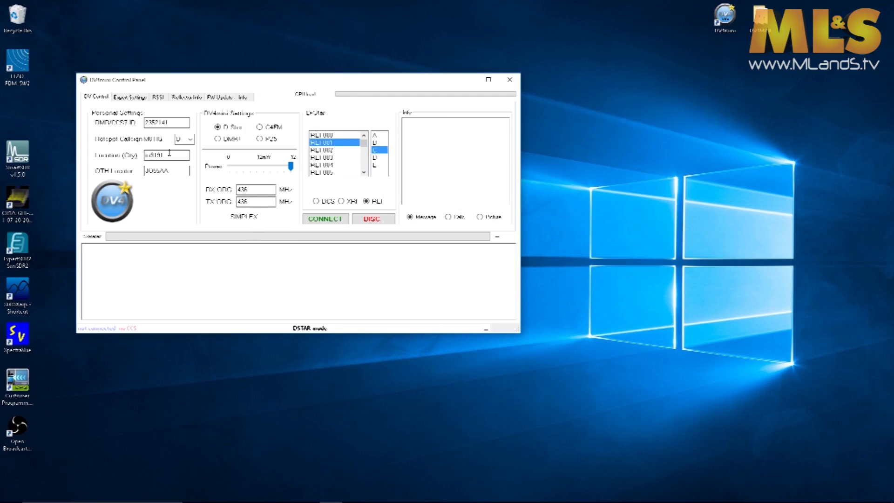
- Connect the DV4mini in D-Star mode to reflector REF001, module C
left_click(324, 218)
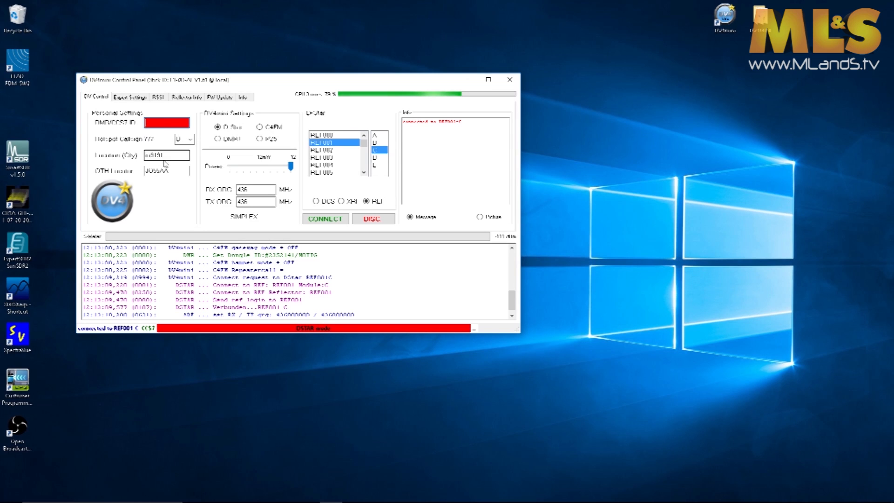
- Select the city location entry and paste the DMR ID back into its field
triple_click(165, 154)
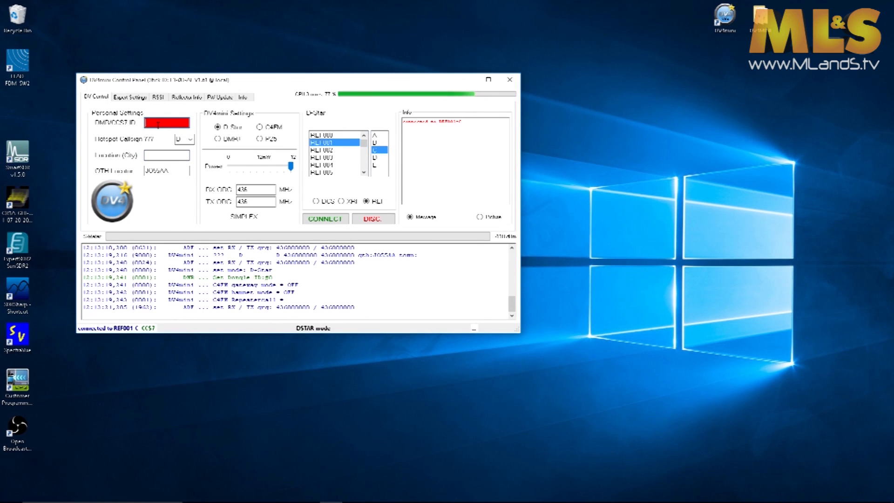
right_click(166, 122)
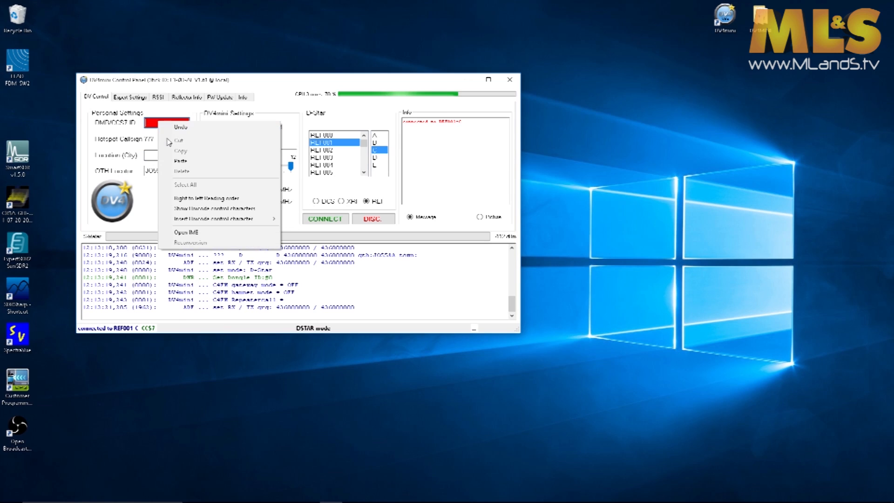
left_click(180, 161)
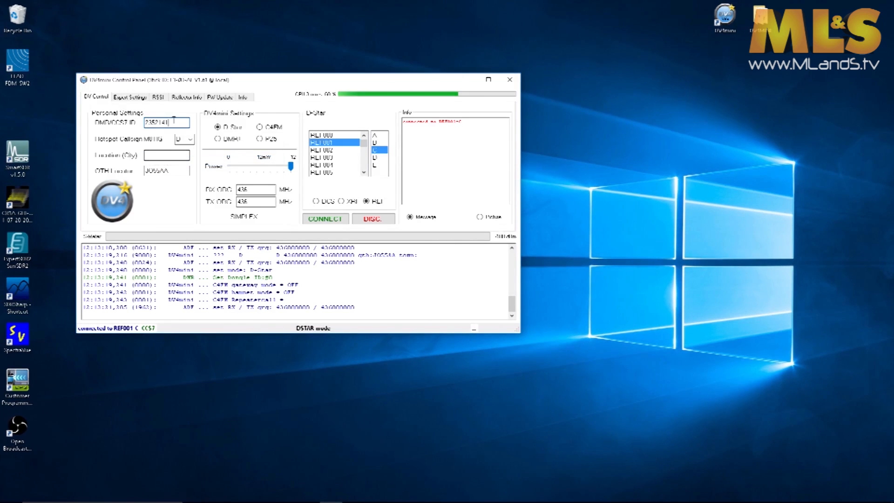